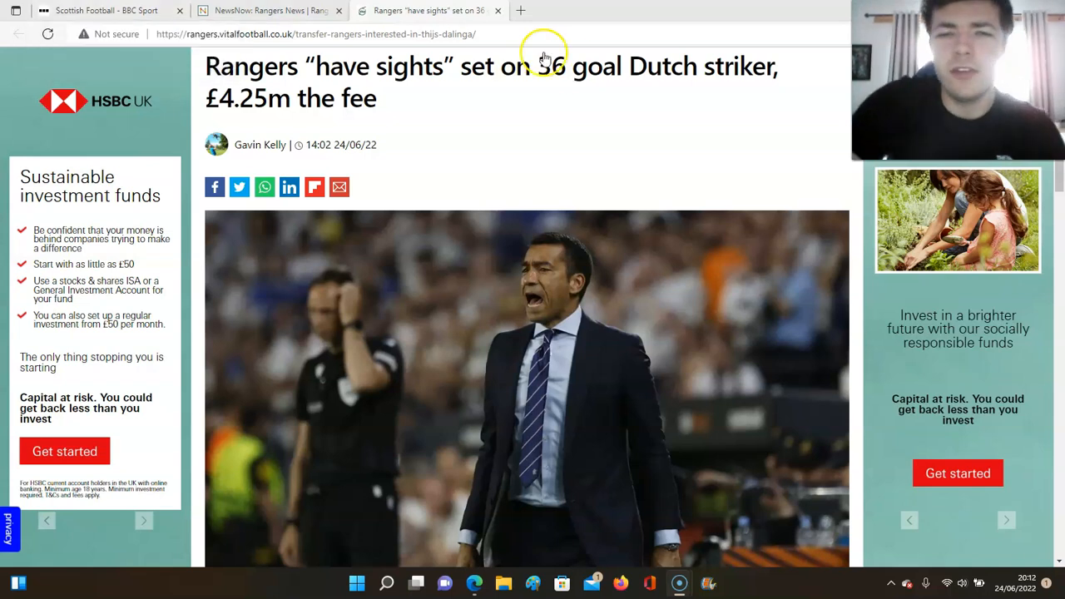
mouse_move(511, 79)
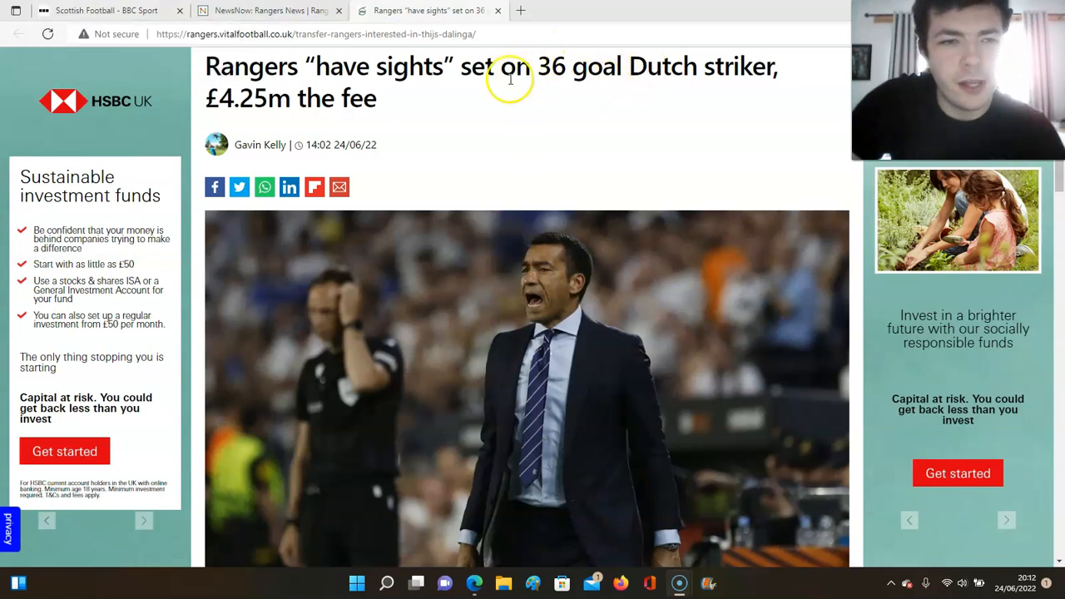
mouse_move(420, 67)
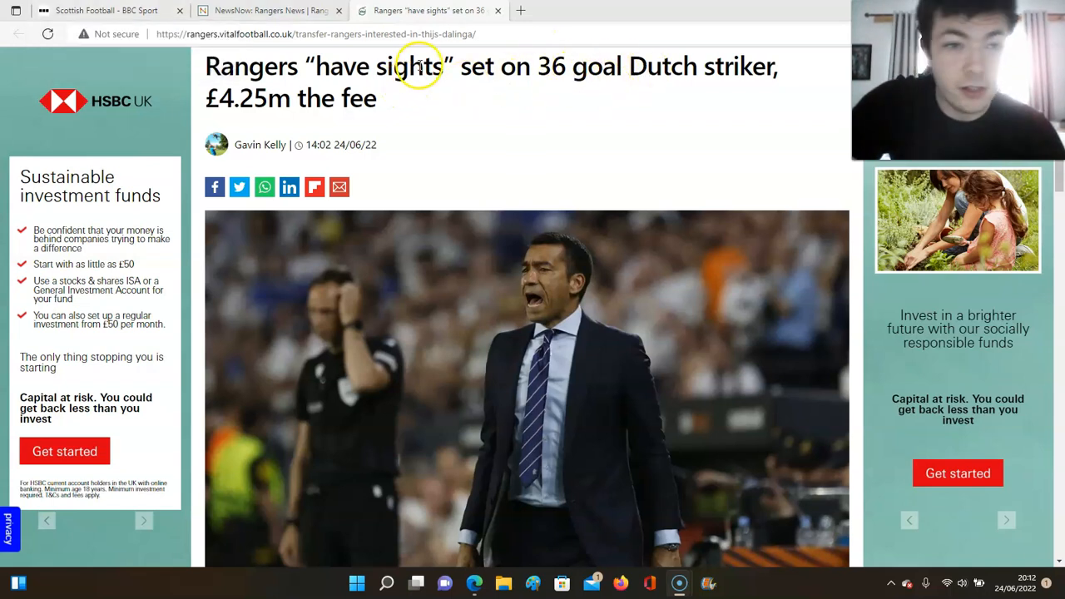
scroll(down, 3)
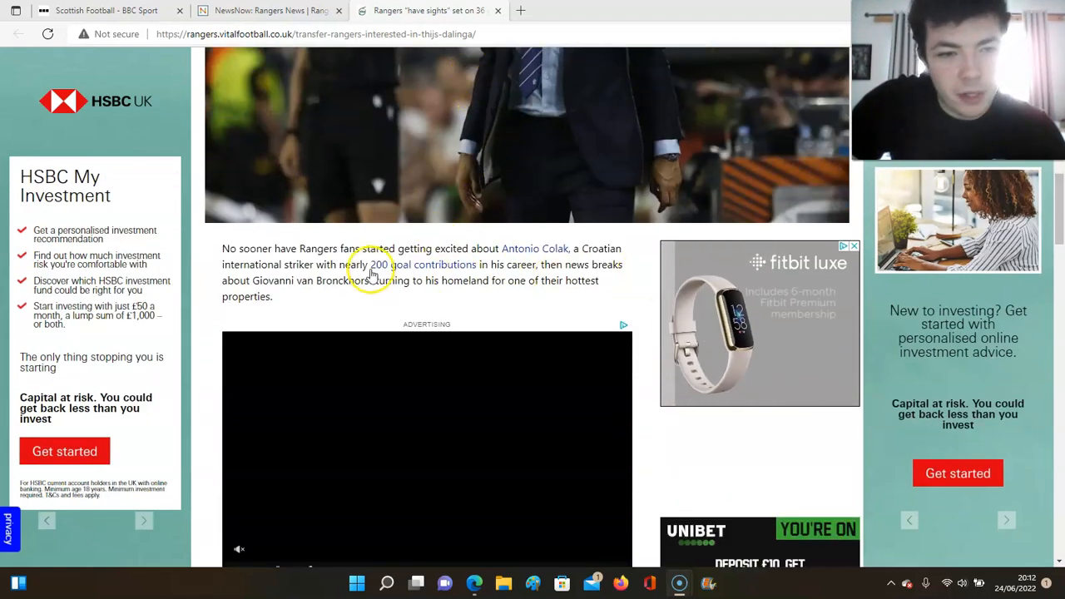
mouse_move(525, 277)
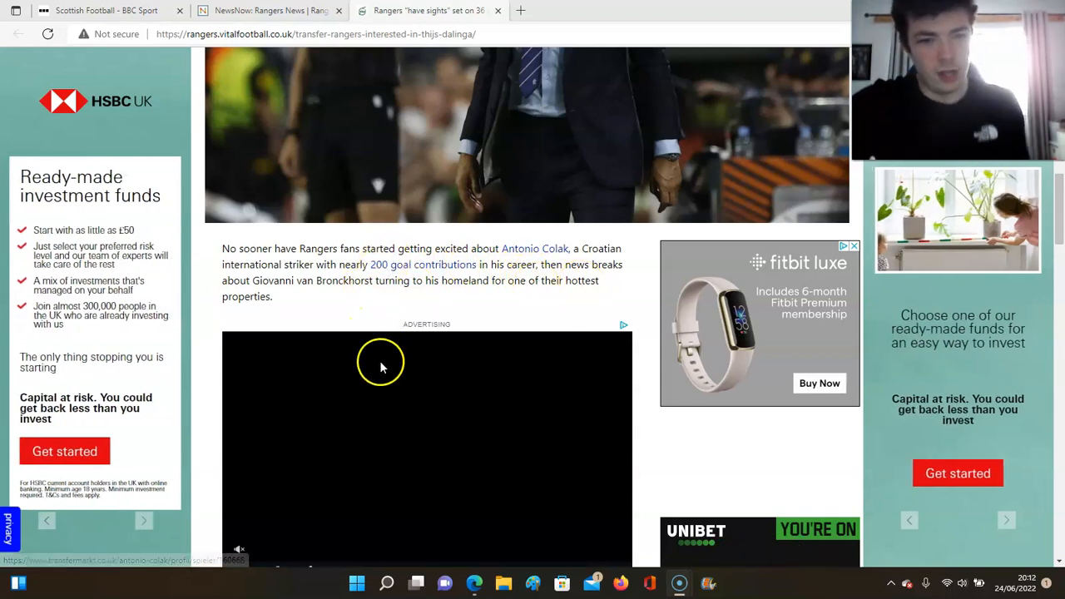
mouse_move(426, 297)
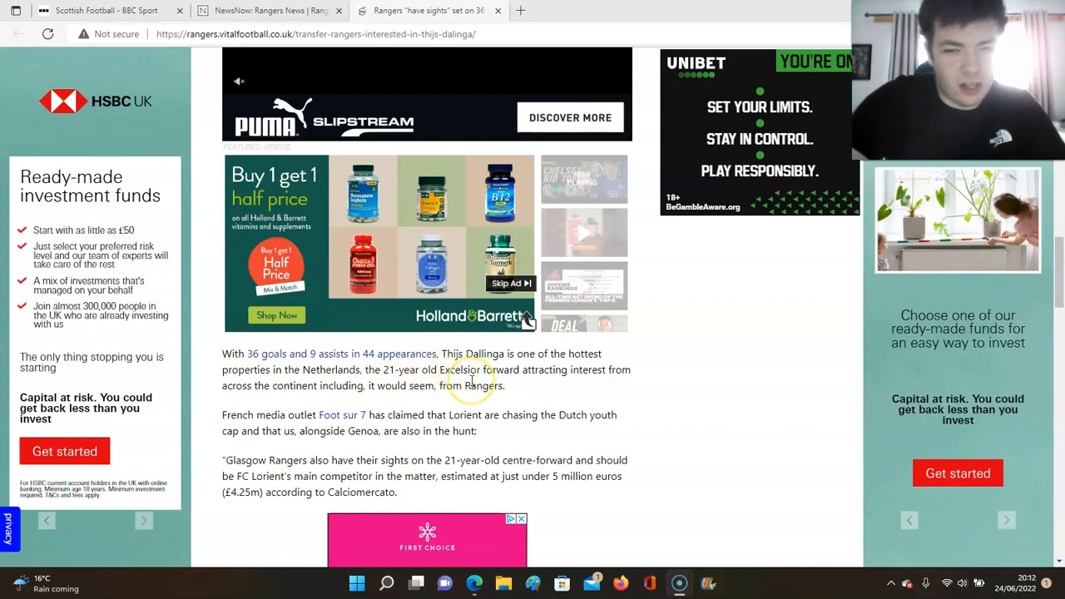
mouse_move(383, 382)
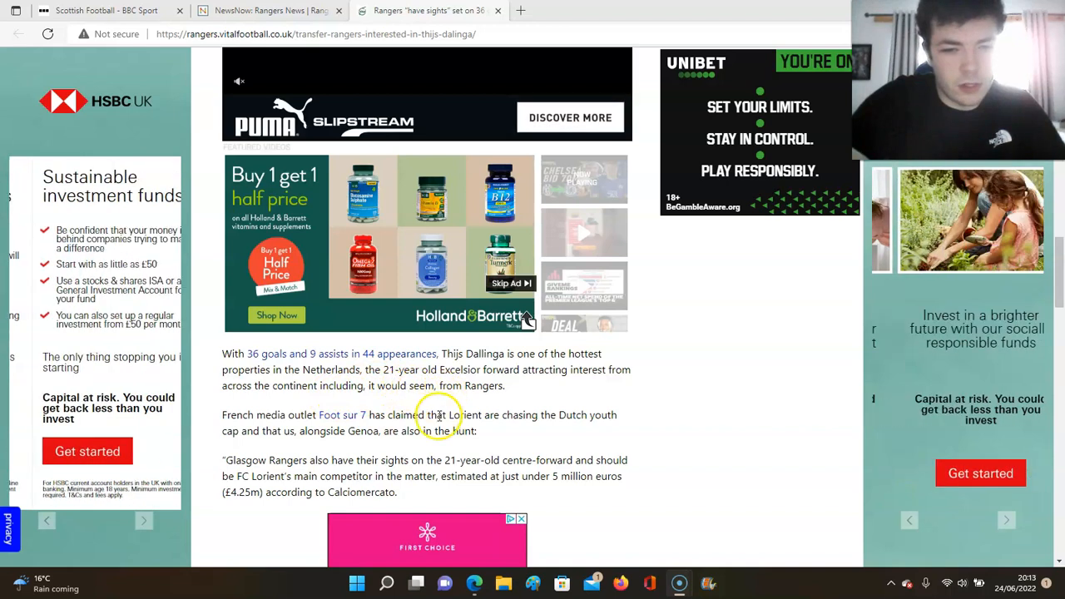
mouse_move(512, 449)
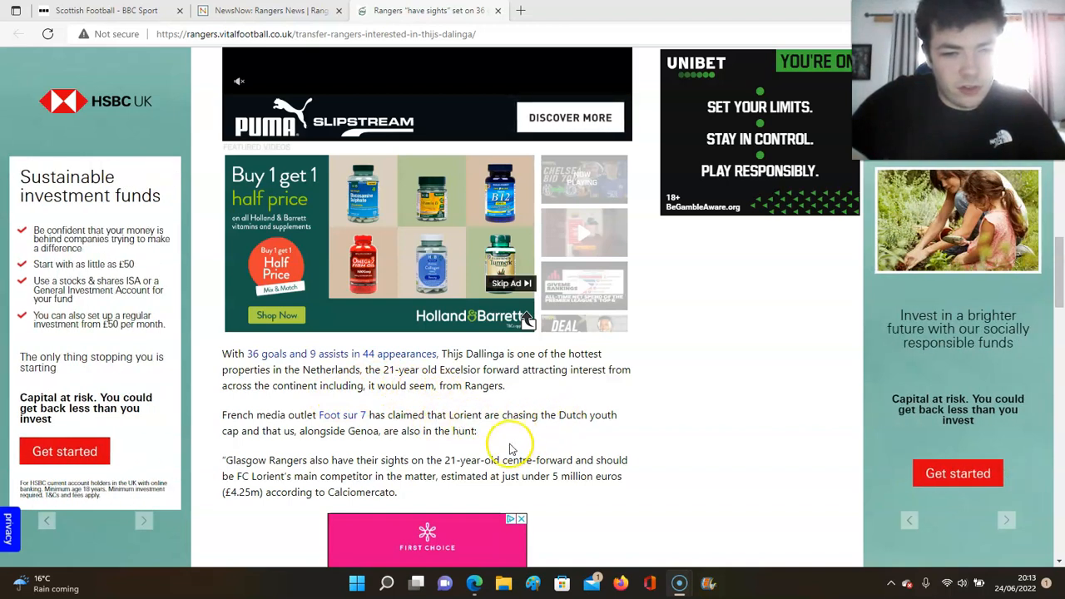
mouse_move(446, 460)
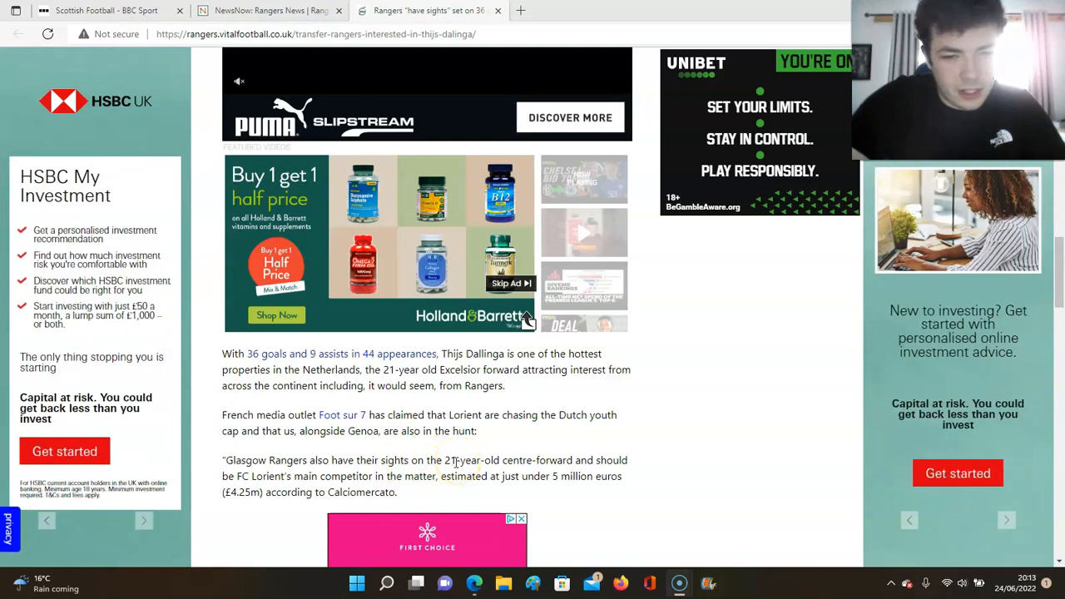
mouse_move(376, 357)
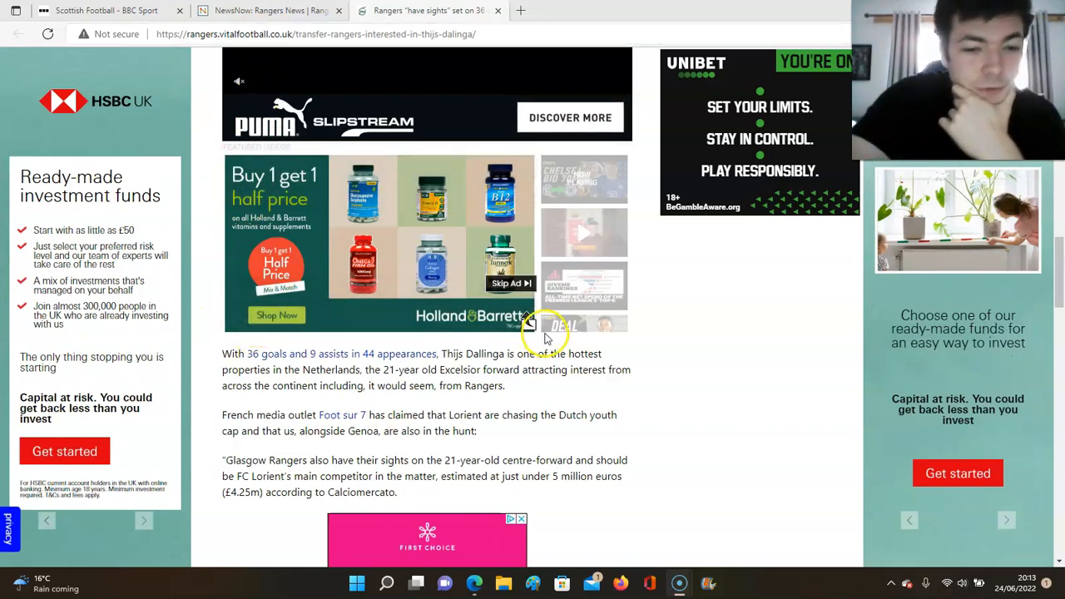
scroll(down, 3)
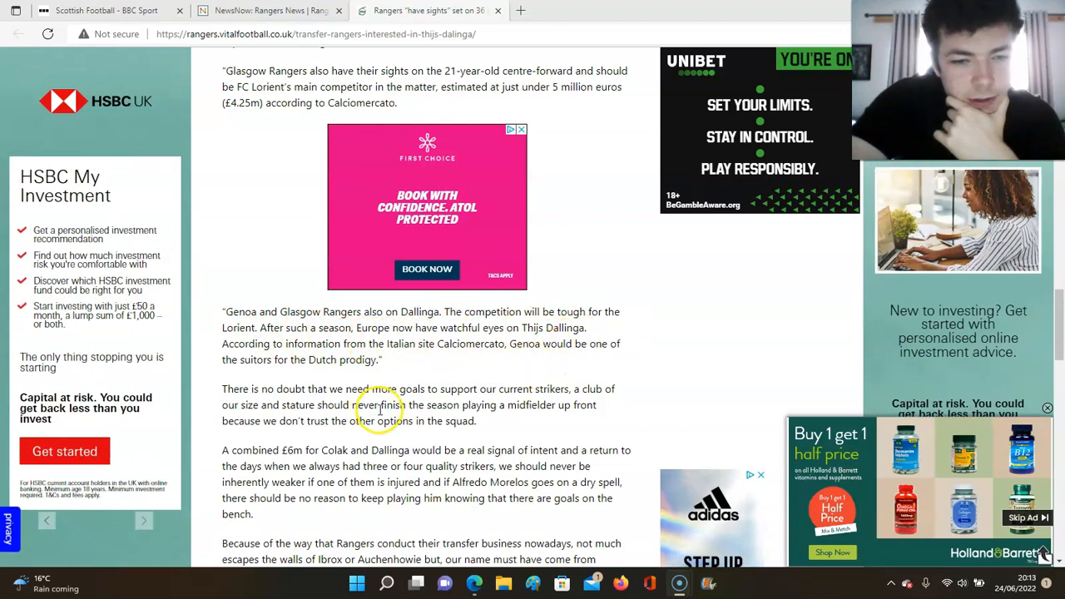
scroll(down, 3)
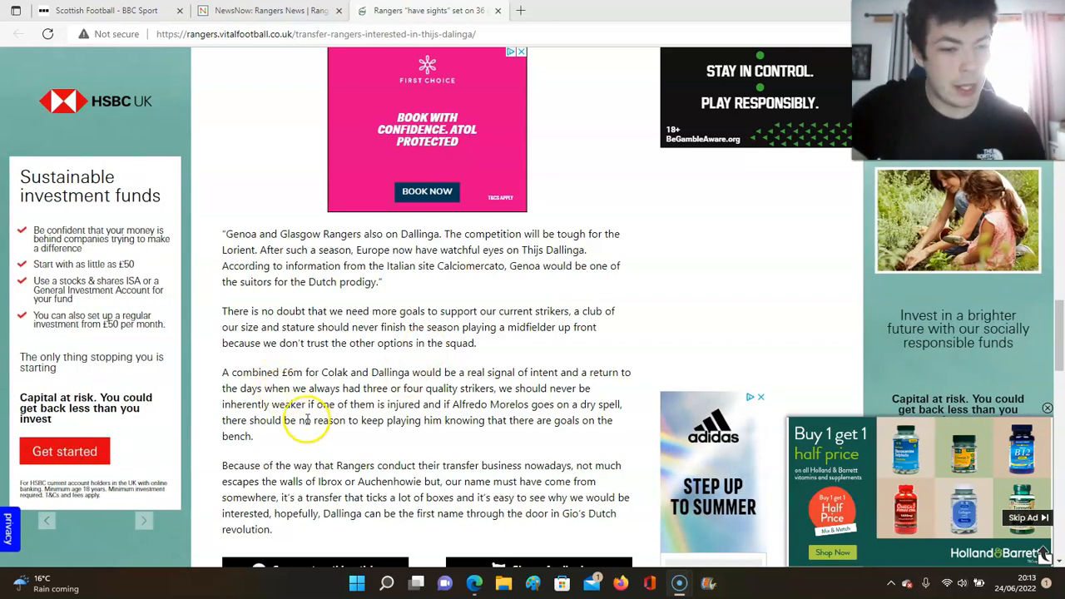
scroll(down, 3)
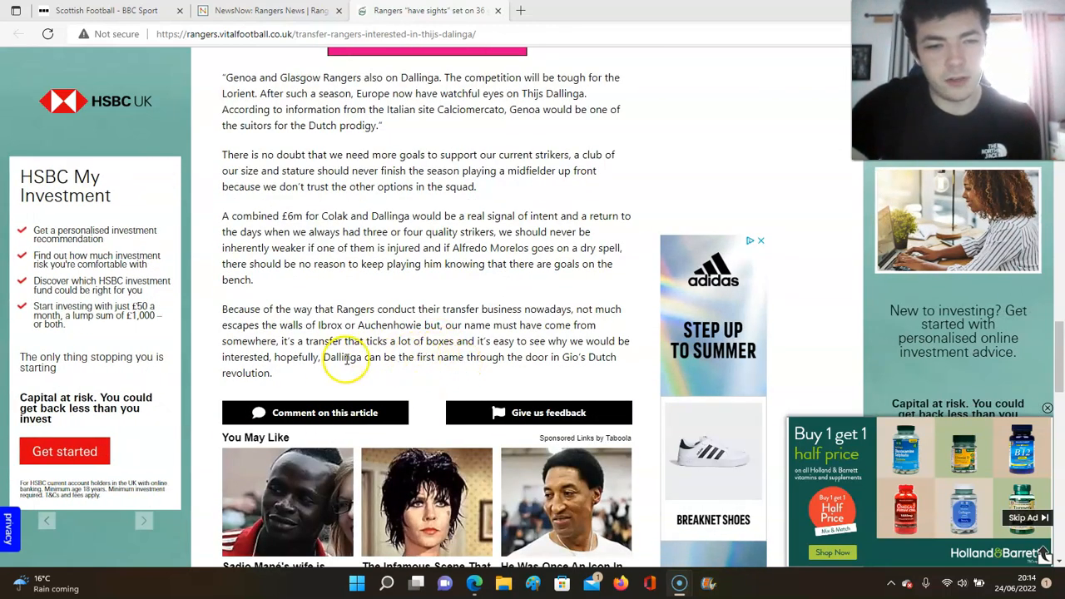
scroll(up, 3)
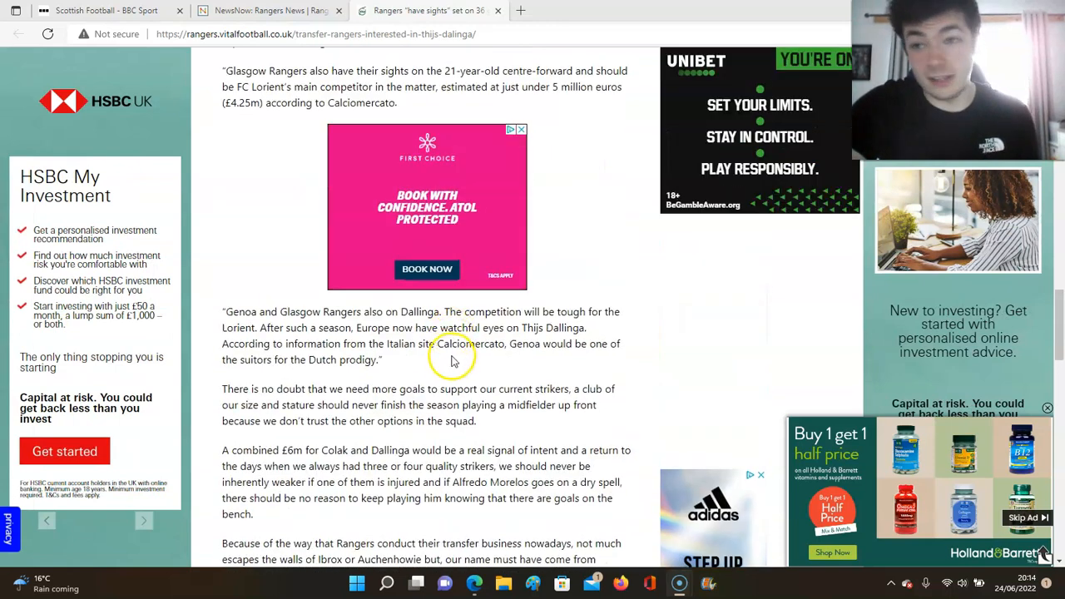
scroll(up, 3)
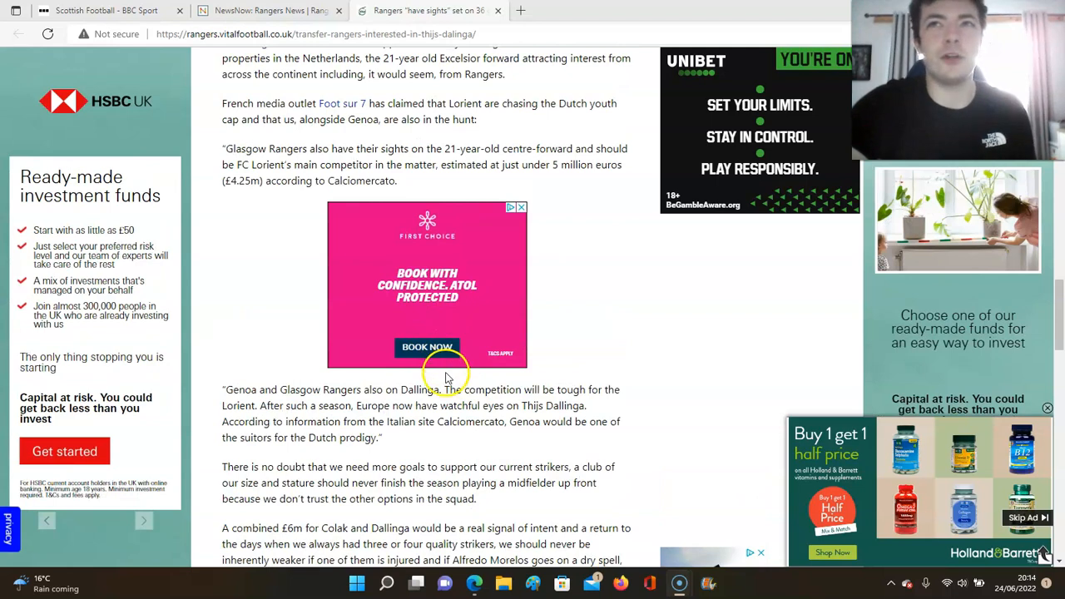
mouse_move(474, 319)
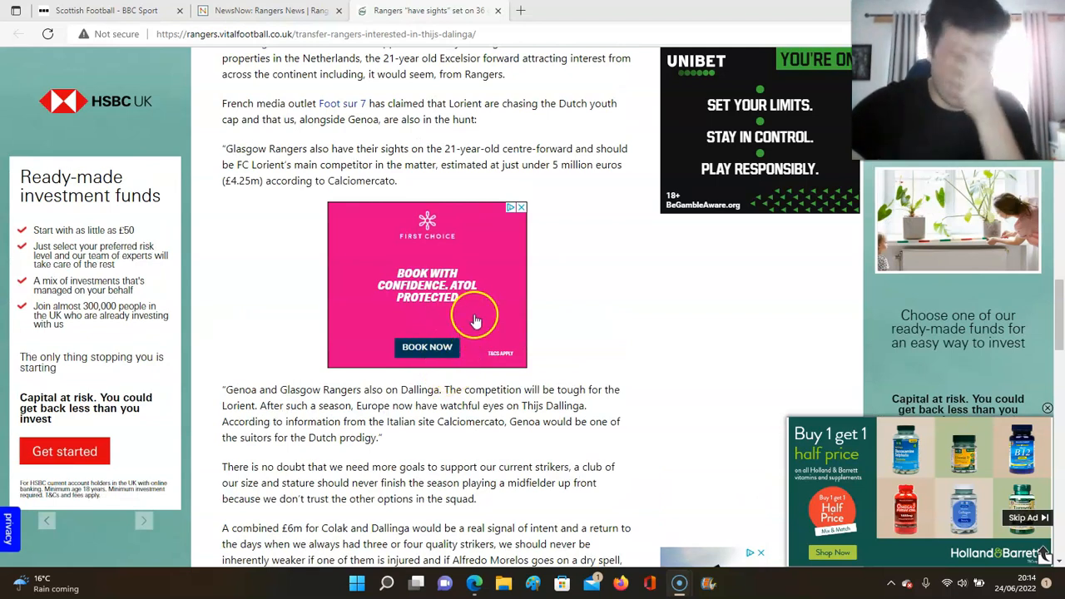